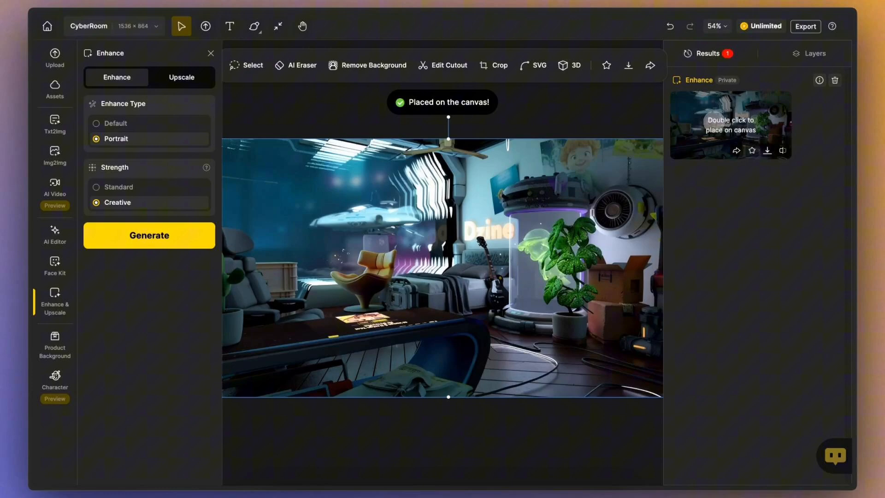
# Step: Bring up the 3D style catalogue for the CyberRoom chair prompt
pyautogui.click(54, 122)
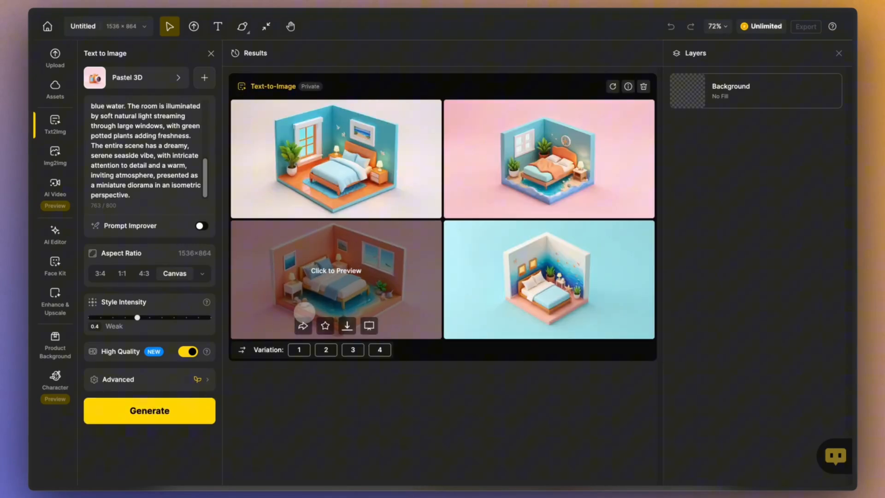
pyautogui.click(336, 270)
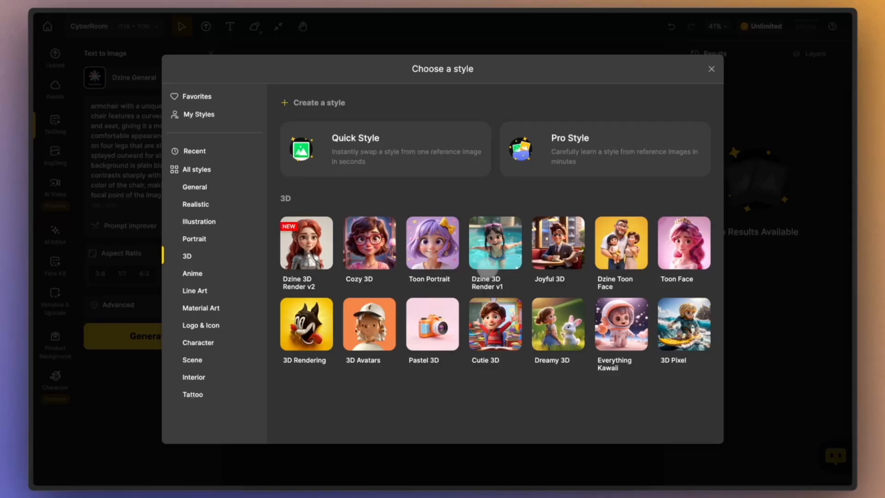
# Step: Generate orange armchair images in 3D Rendering style and place one on the canvas
pyautogui.click(306, 325)
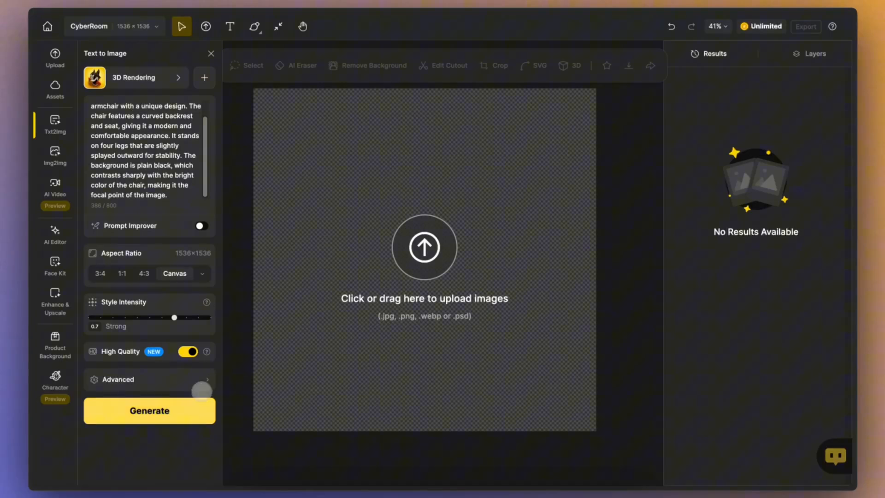
pyautogui.click(150, 410)
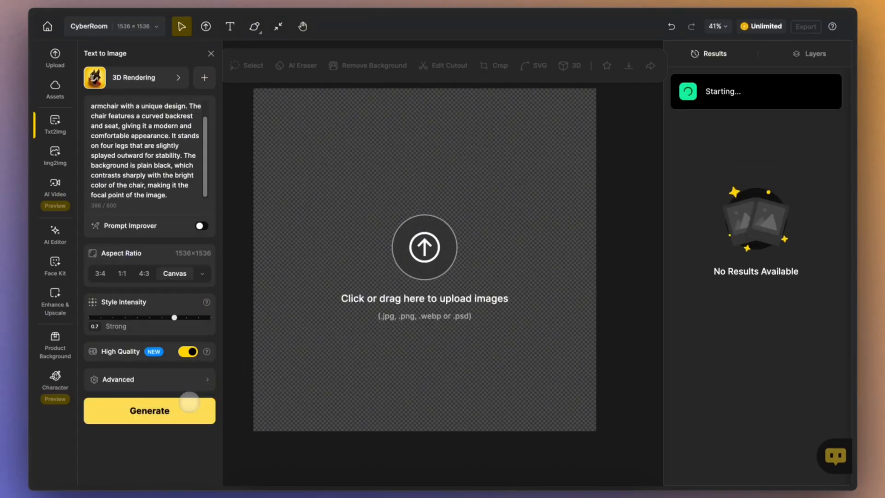
pyautogui.click(150, 410)
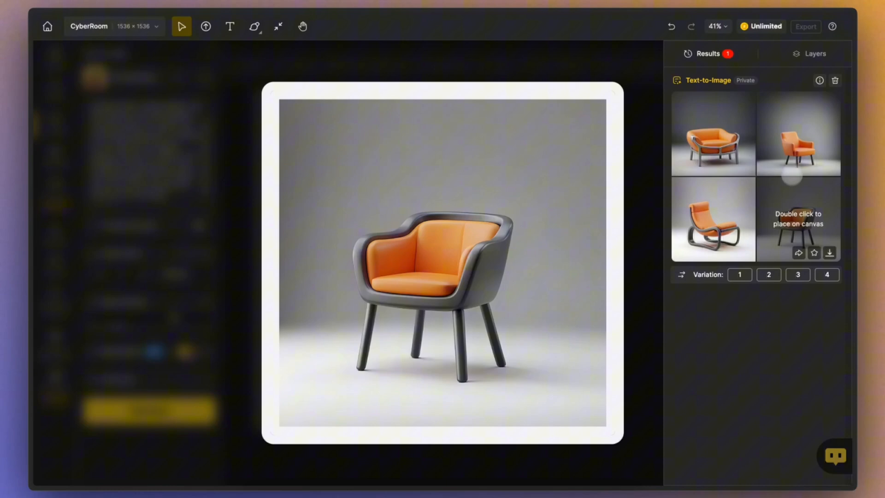
pyautogui.doubleClick(798, 220)
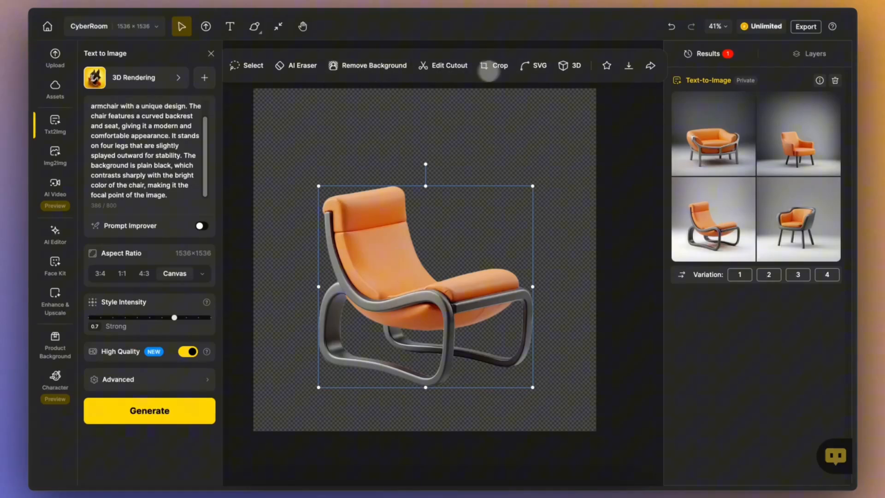
# Step: Start converting the placed chair into a 3D model
pyautogui.click(442, 317)
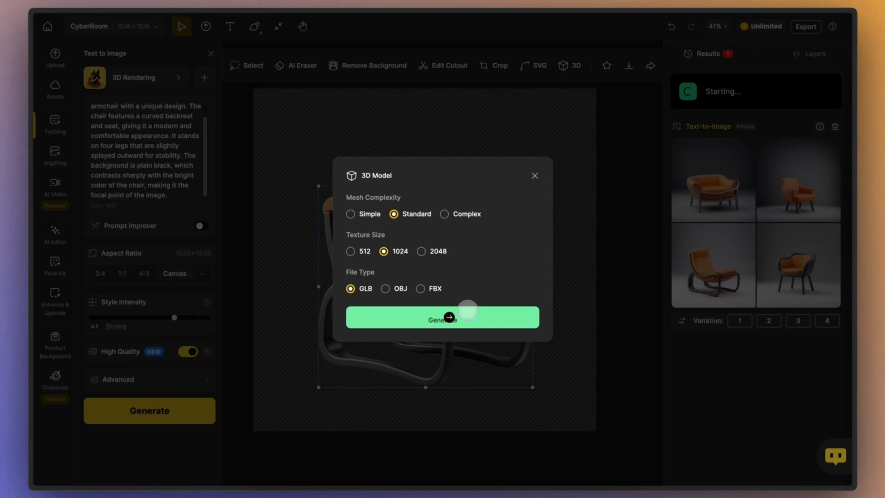
pyautogui.click(442, 317)
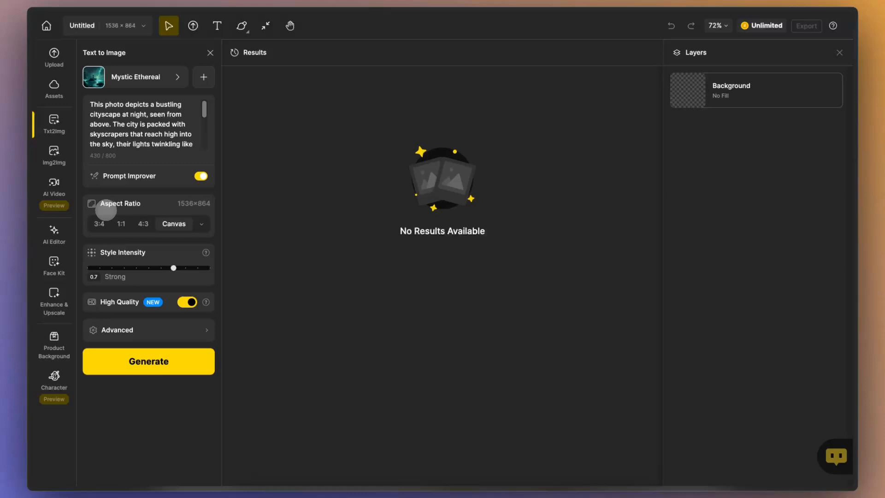
# Step: Generate Mystic Ethereal night cityscapes and preview the dark green cyberpunk result
pyautogui.click(149, 361)
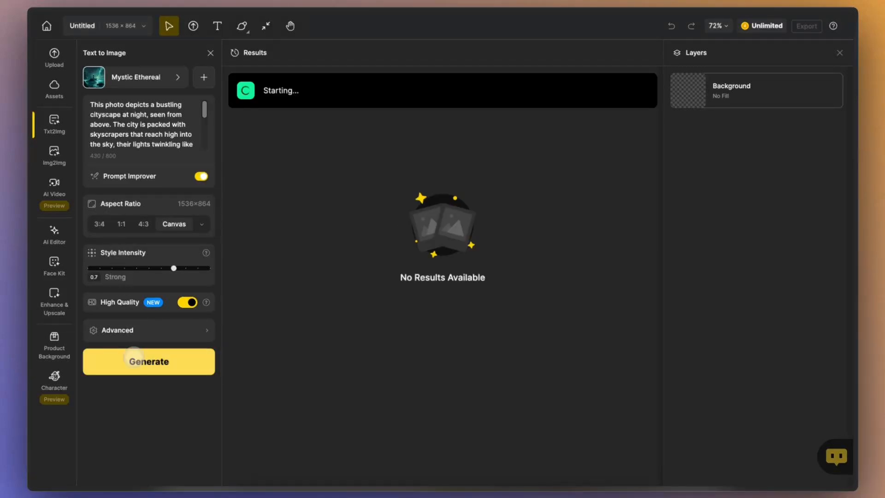
pyautogui.click(149, 361)
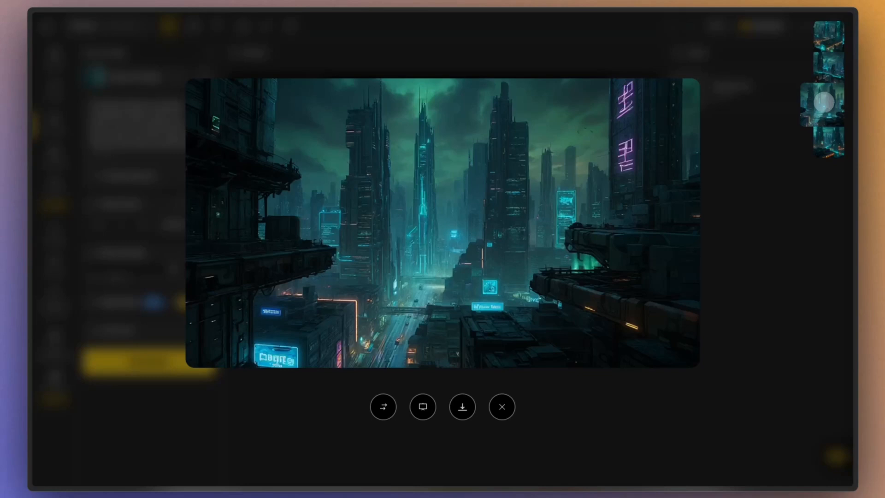
pyautogui.click(564, 66)
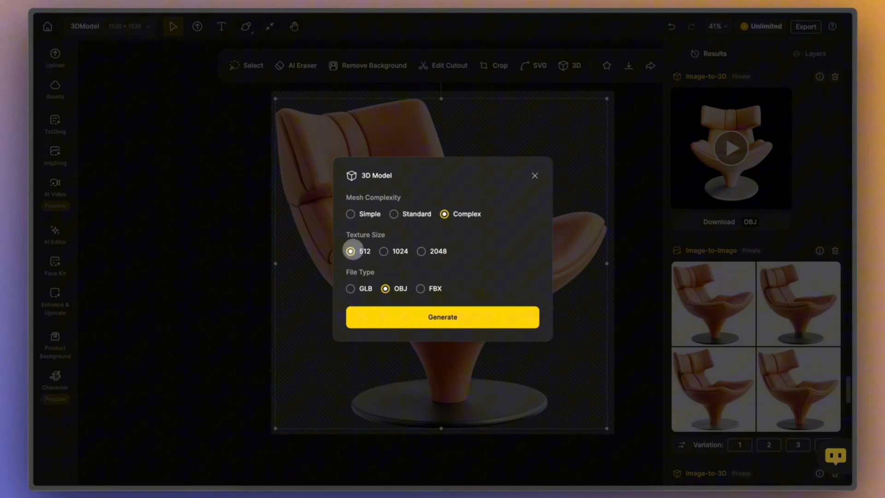
# Step: Set the chair's 3D model to 2048 texture size and OBJ file type
pyautogui.click(422, 251)
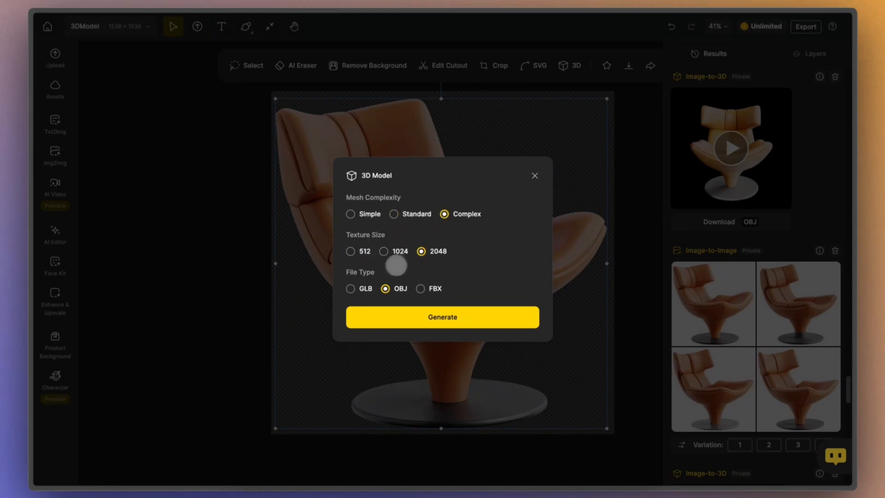
pyautogui.click(421, 288)
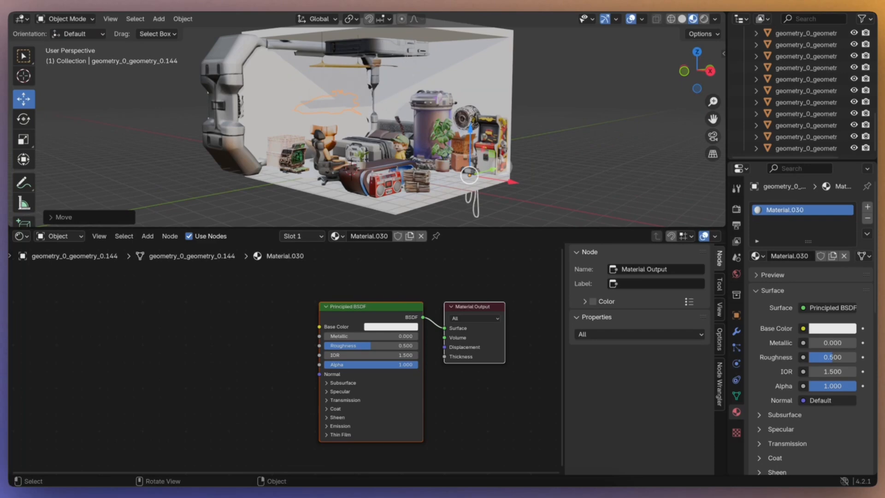
# Step: Select a room object in Blender to inspect its Material.030 shader nodes
pyautogui.click(386, 327)
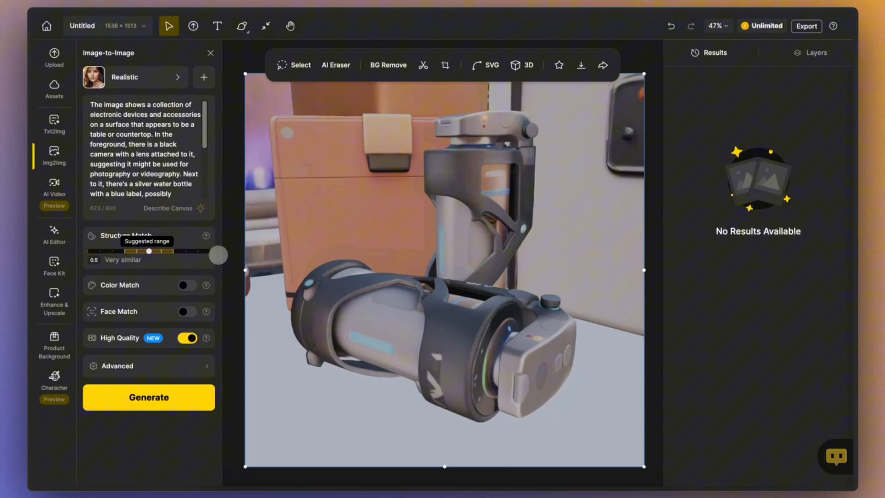
# Step: Generate Realistic versions of the devices with Structure Match 1 and Color Match on
pyautogui.moveTo(148, 251); pyautogui.dragTo(217, 255)
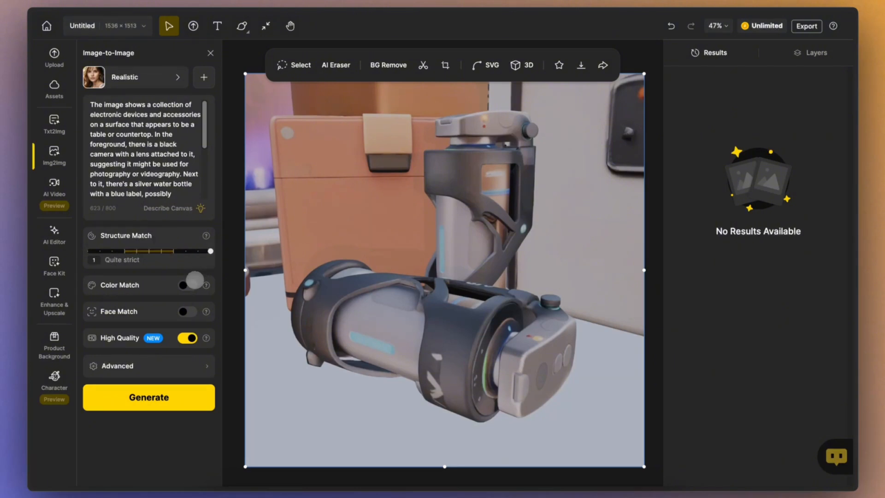
pyautogui.click(149, 396)
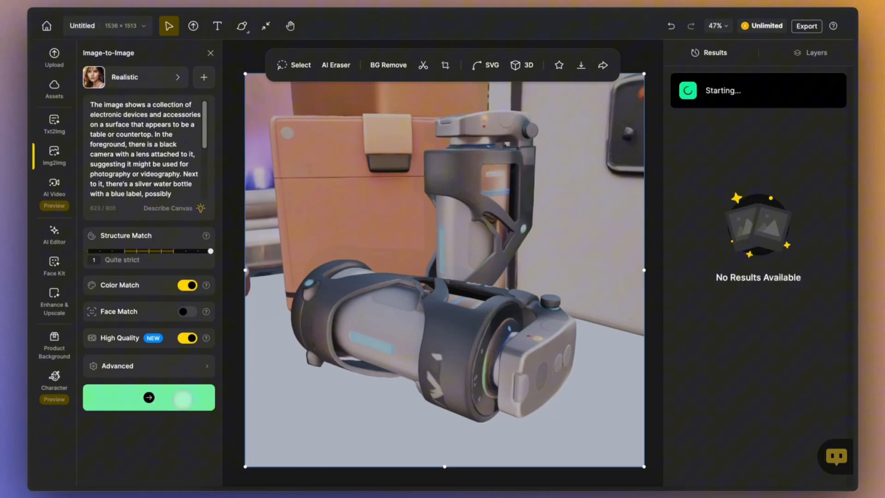
pyautogui.click(148, 397)
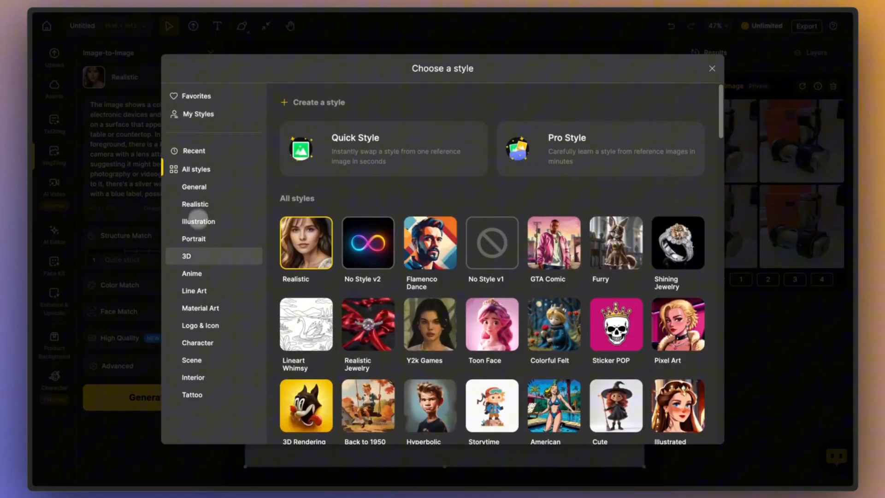
# Step: Generate Colorful Felt versions of the devices render
pyautogui.click(192, 272)
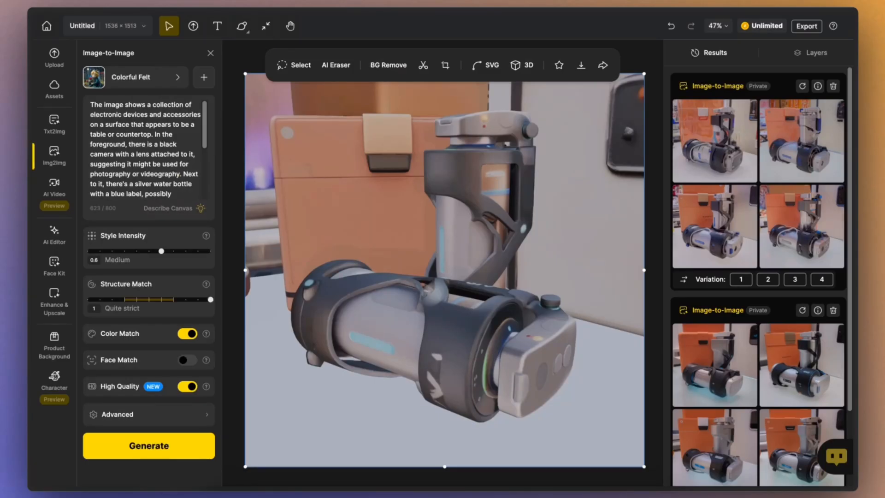
pyautogui.click(148, 446)
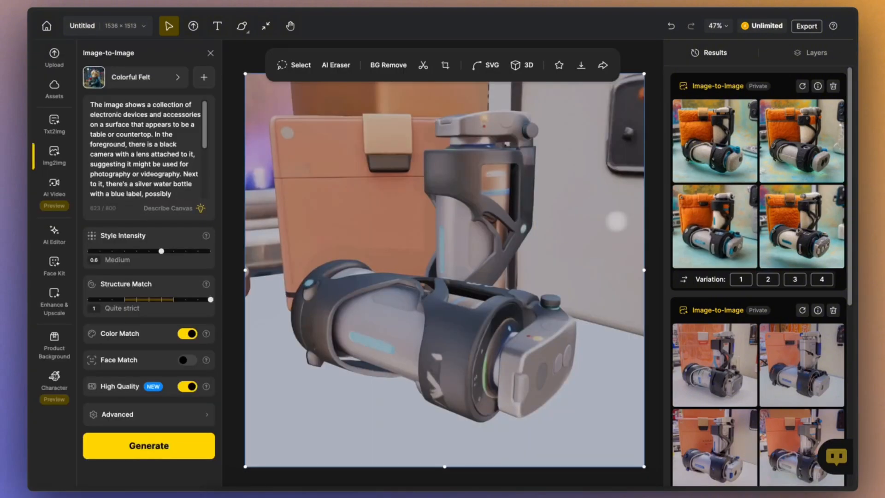
# Step: Generate Ceramic Lifelike versions at 0.8 style intensity
pyautogui.click(134, 77)
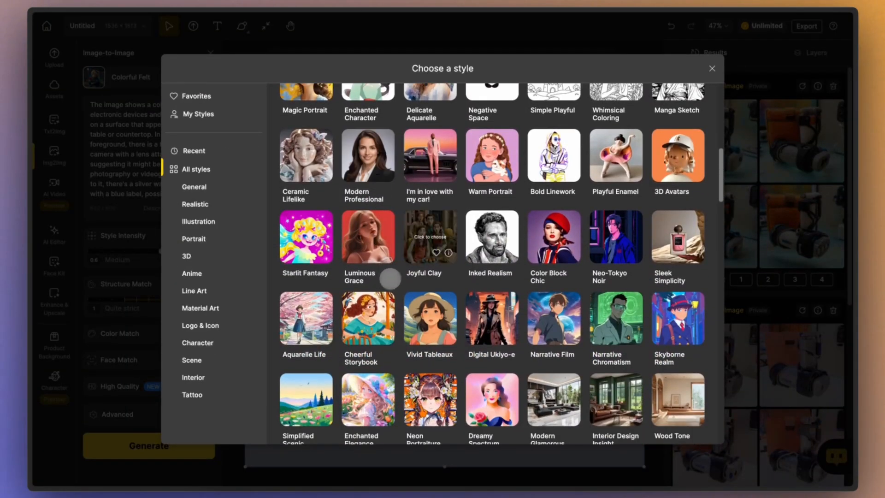
pyautogui.click(430, 237)
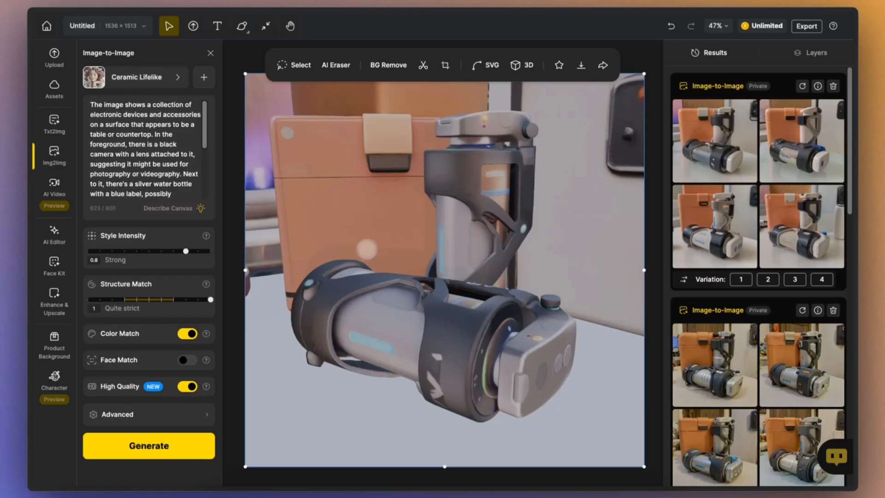
pyautogui.click(149, 445)
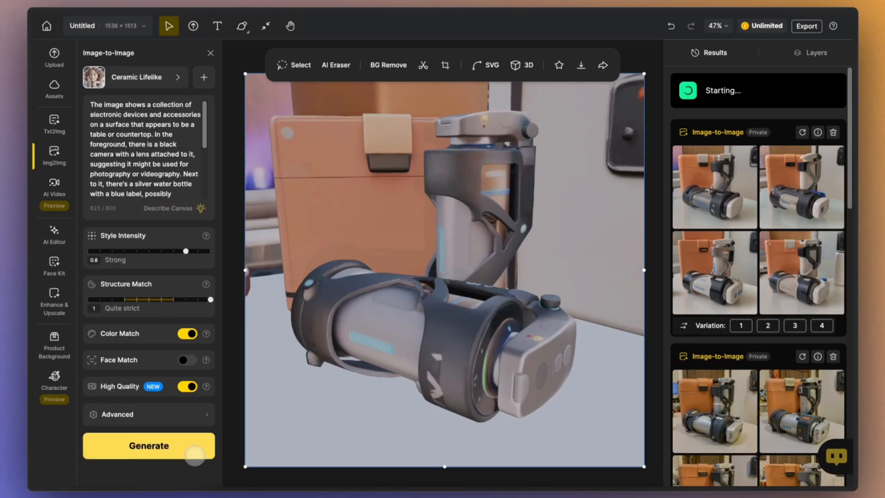
pyautogui.click(148, 446)
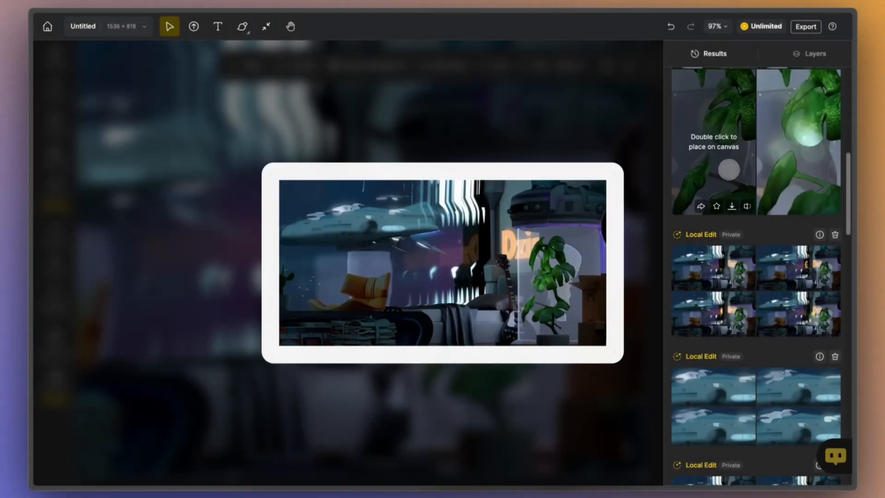
# Step: Enhance the retro computer close-up with Portrait type and Creative strength
pyautogui.scroll(-3)
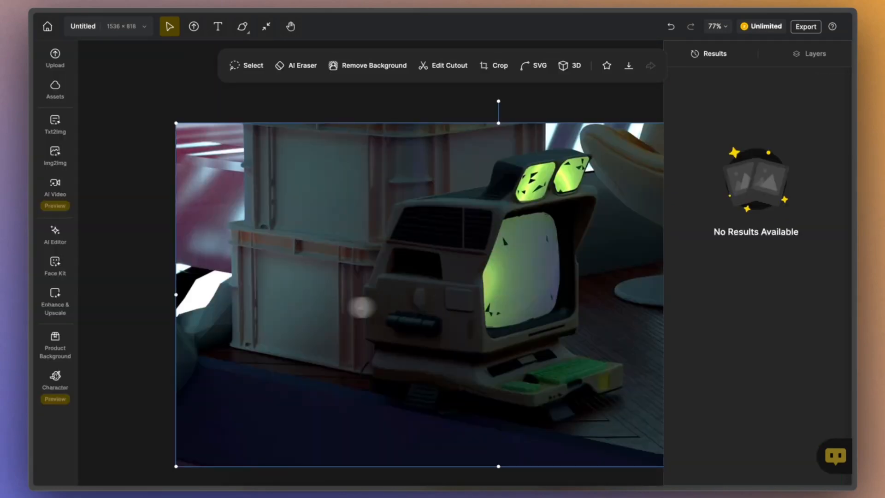
pyautogui.click(54, 298)
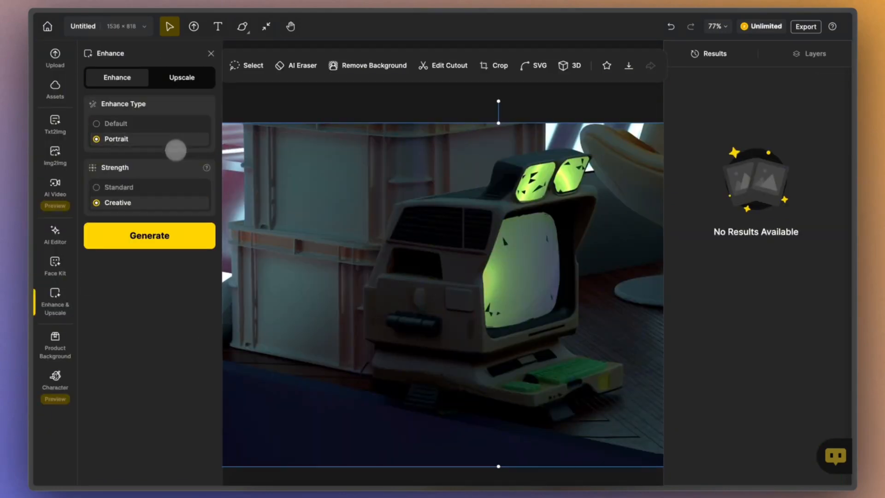
pyautogui.click(149, 235)
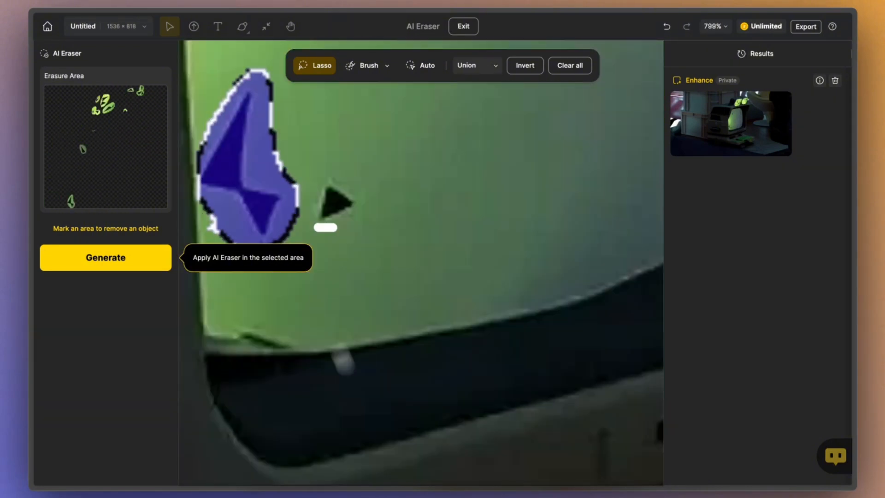
# Step: Erase the marked dark shards from the computer's green screens
pyautogui.scroll(-3)
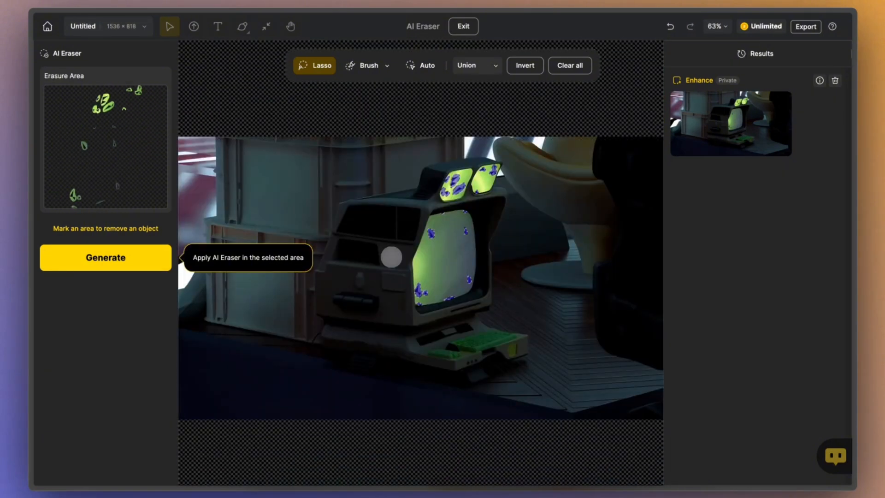
pyautogui.click(105, 257)
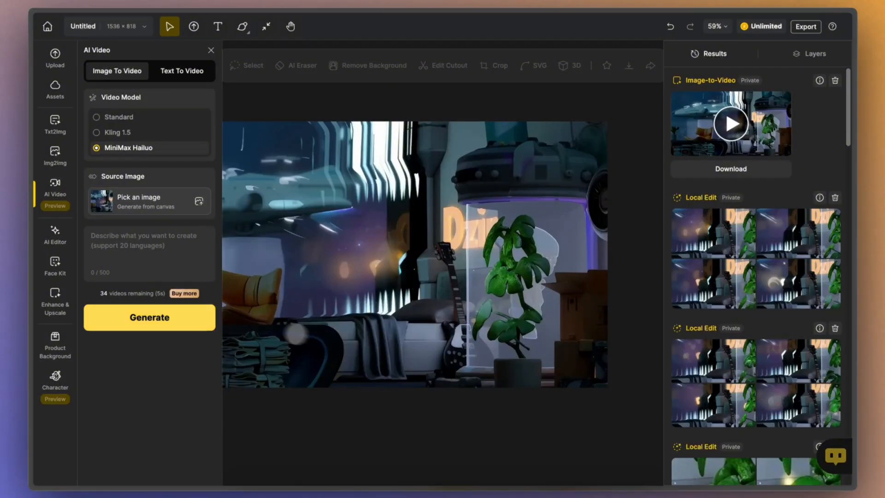
# Step: Generate a MiniMax Hailuo image-to-video clip from the room render
pyautogui.click(150, 317)
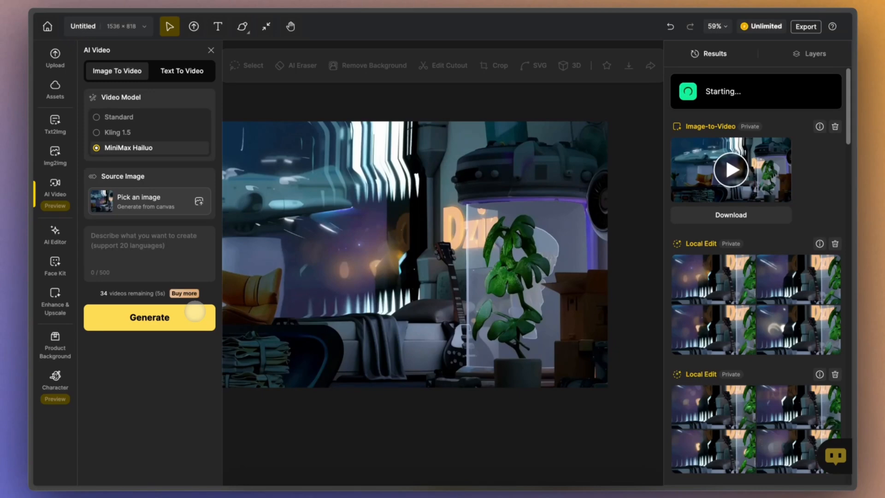
pyautogui.click(149, 317)
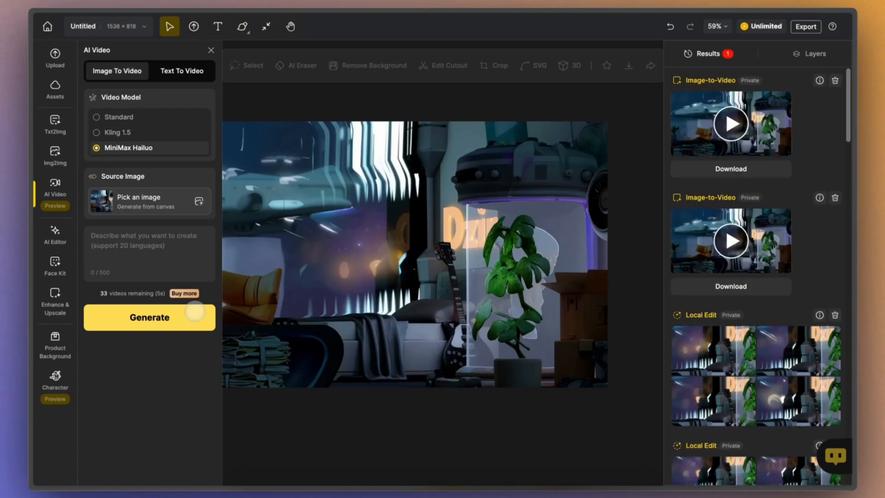
pyautogui.click(731, 122)
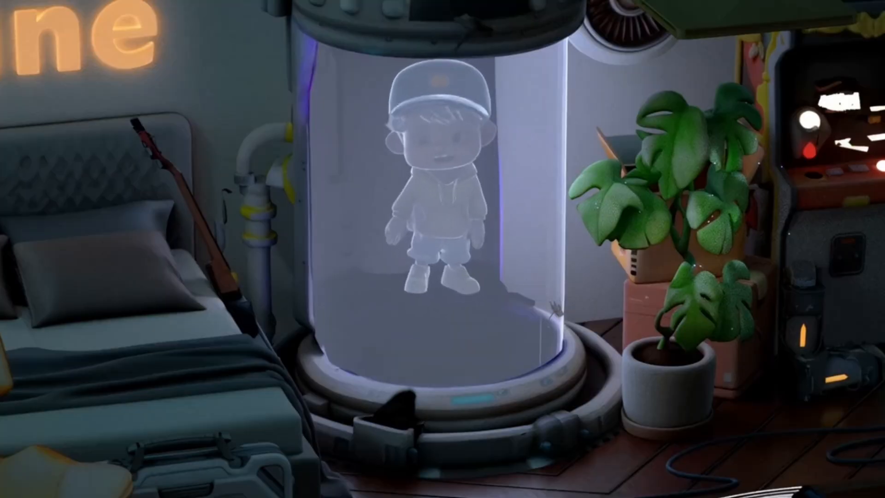